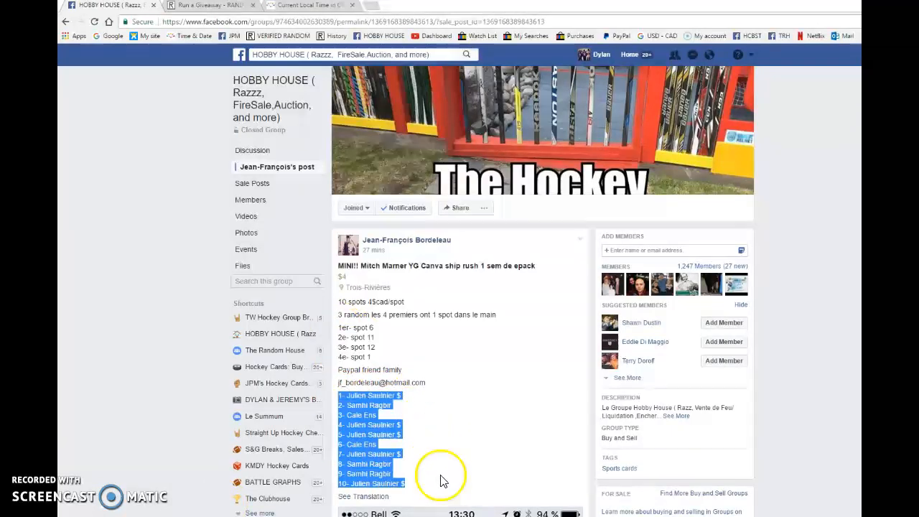
- Scroll the giveaway post down past the spot list to the bottom of the comments
{"action": "scroll", "scroll_direction": "down", "scroll_amount": 3}
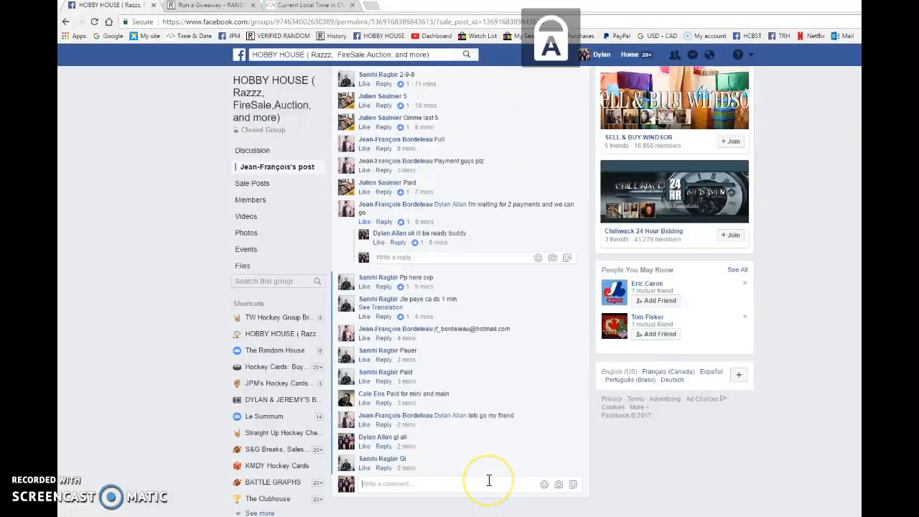
- Start the ten-entry giveaway, confirm it, and run the second round
{"action": "left_click", "coordinate": [208, 6]}
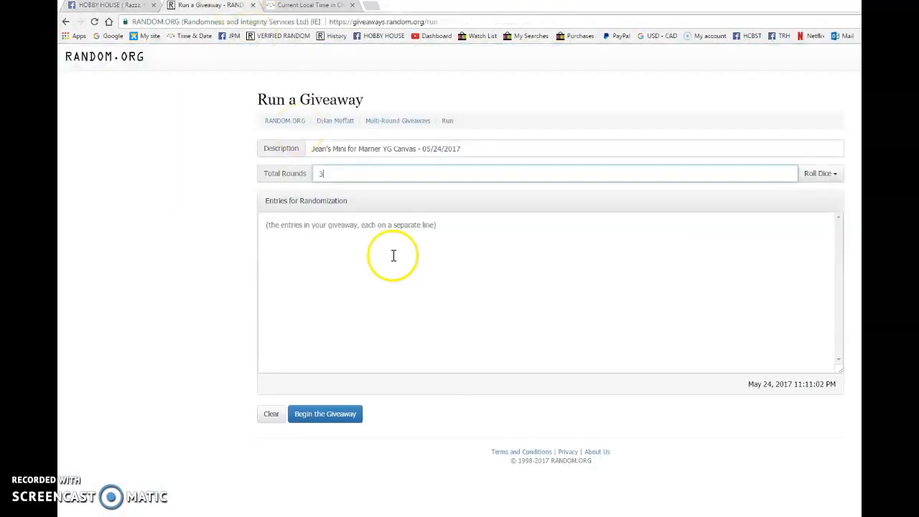
{"action": "left_click", "coordinate": [325, 413]}
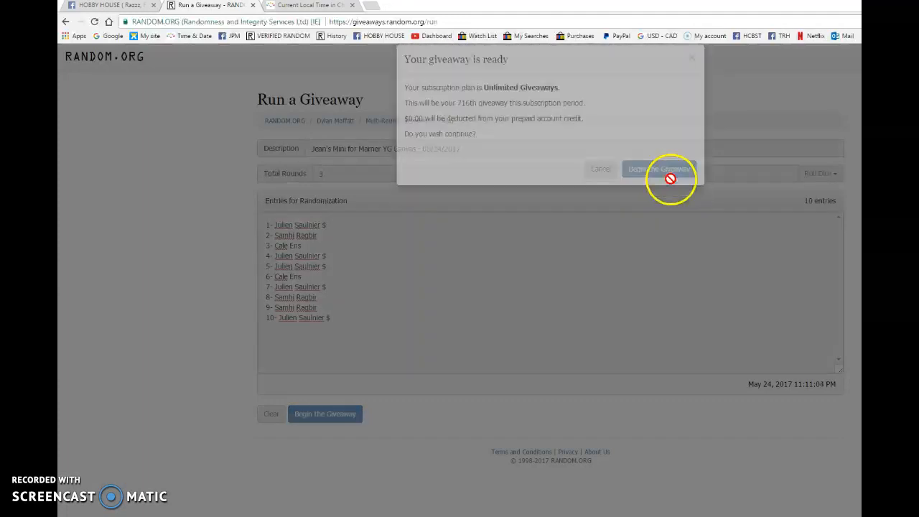
{"action": "left_click", "coordinate": [657, 169]}
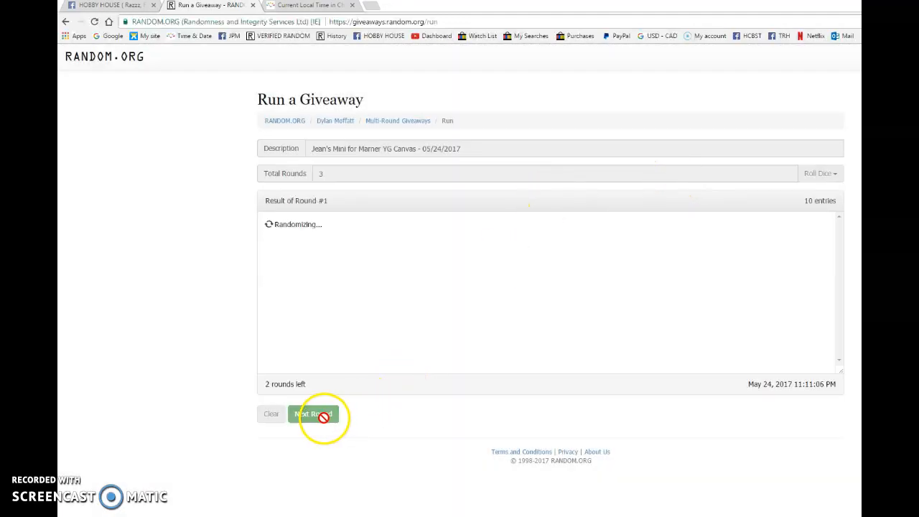
{"action": "left_click", "coordinate": [312, 413]}
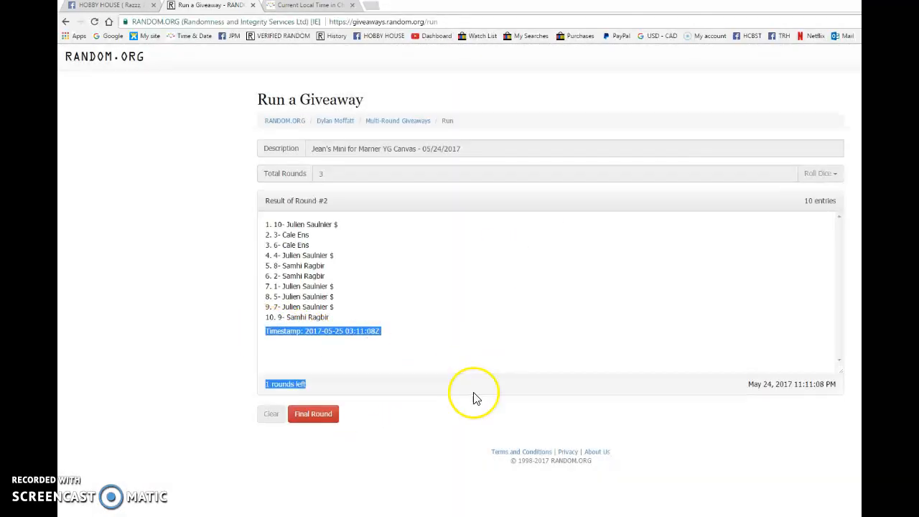
- Post the round-two timestamp with one round left as a comment on the Facebook thread
{"action": "left_click", "coordinate": [108, 5]}
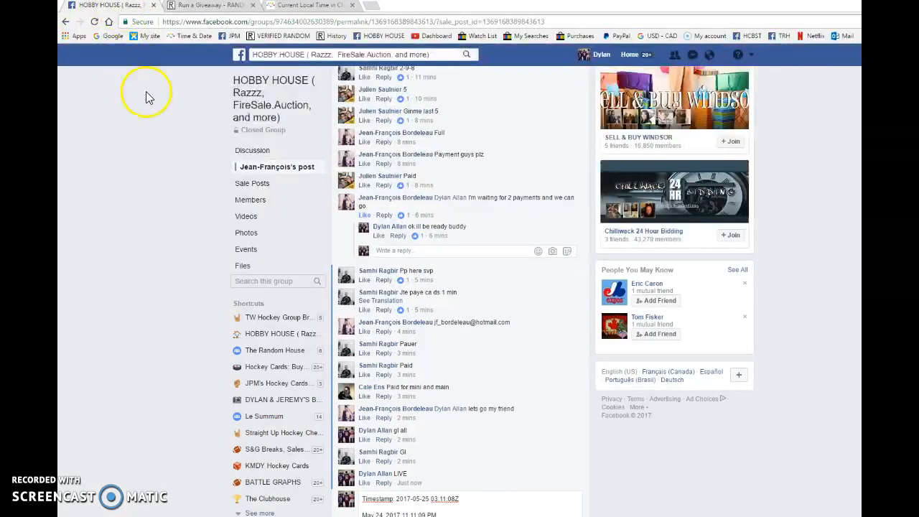
{"action": "scroll", "scroll_direction": "down", "scroll_amount": 3}
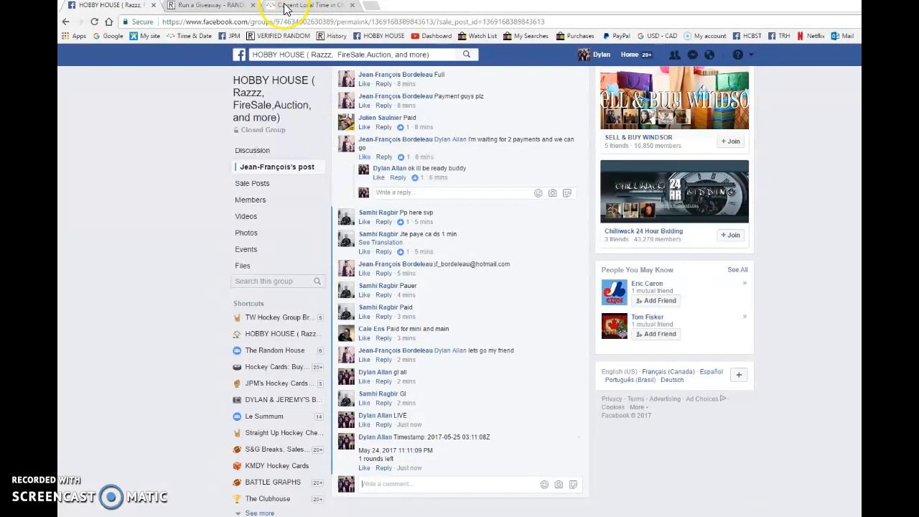
- Check the local time on timeanddate.com, then run the final giveaway round
{"action": "left_click", "coordinate": [308, 6]}
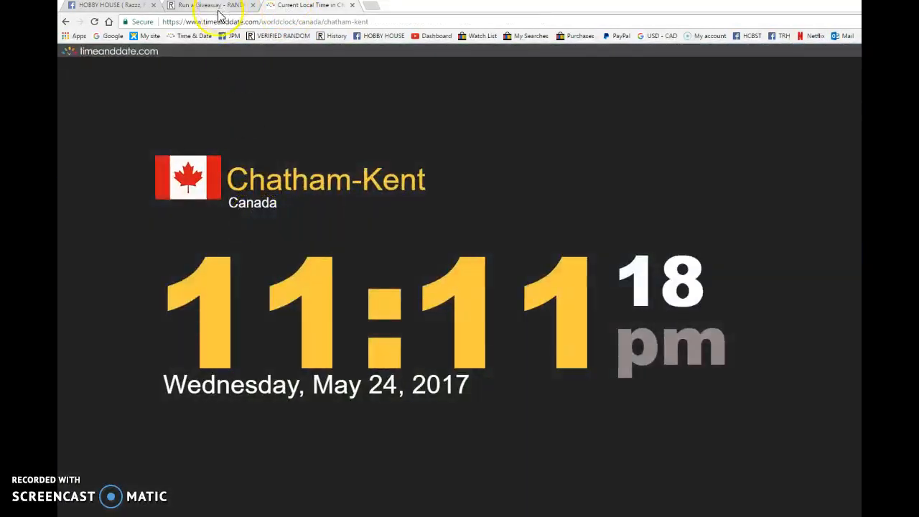
{"action": "left_click", "coordinate": [208, 6]}
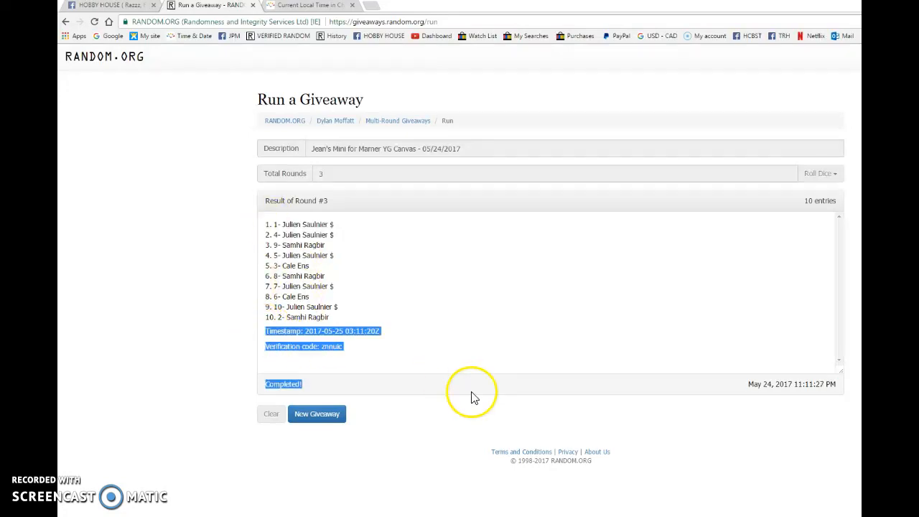
- Post the round-three timestamp, verification code and completion to Facebook and copy the results
{"action": "left_click", "coordinate": [112, 5]}
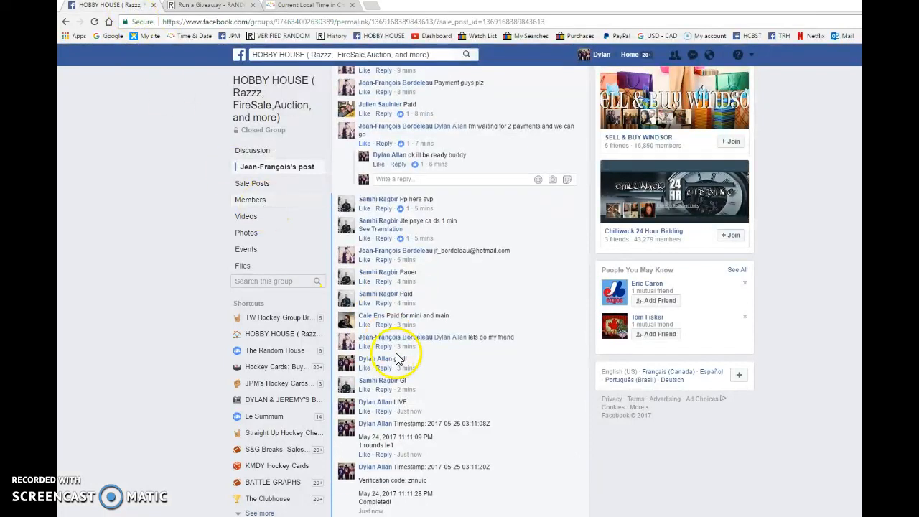
{"action": "scroll", "scroll_direction": "down", "scroll_amount": 3}
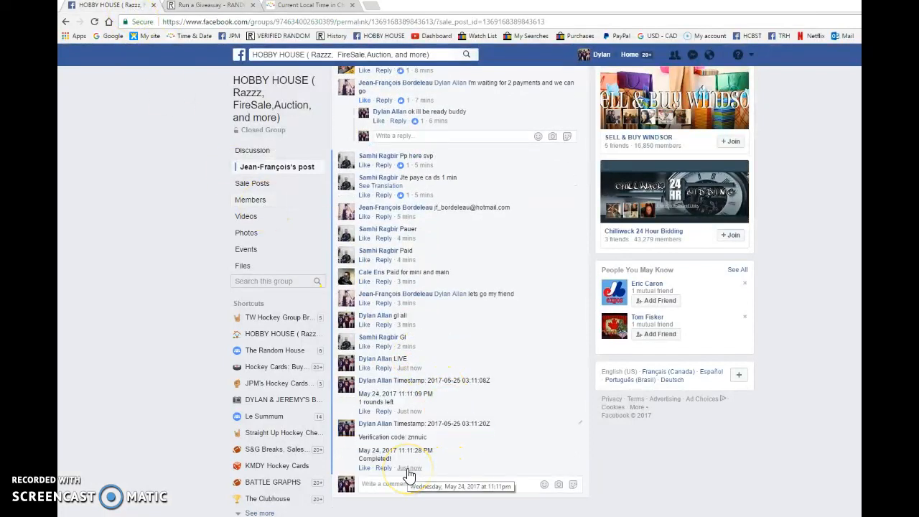
{"action": "left_click", "coordinate": [208, 5]}
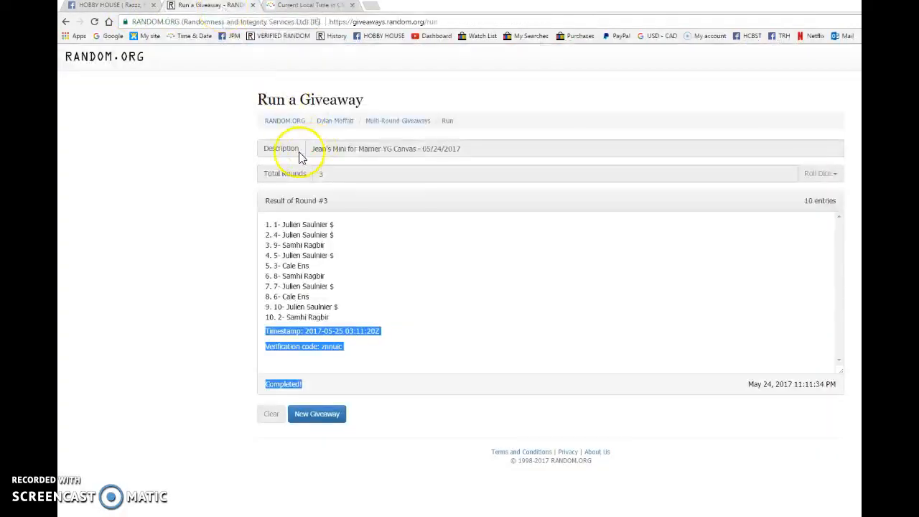
{"action": "right_click", "coordinate": [318, 233]}
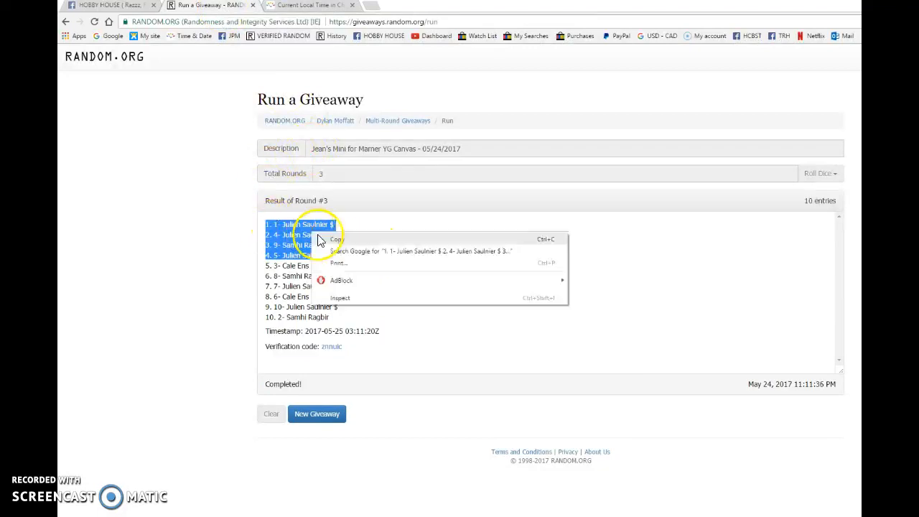